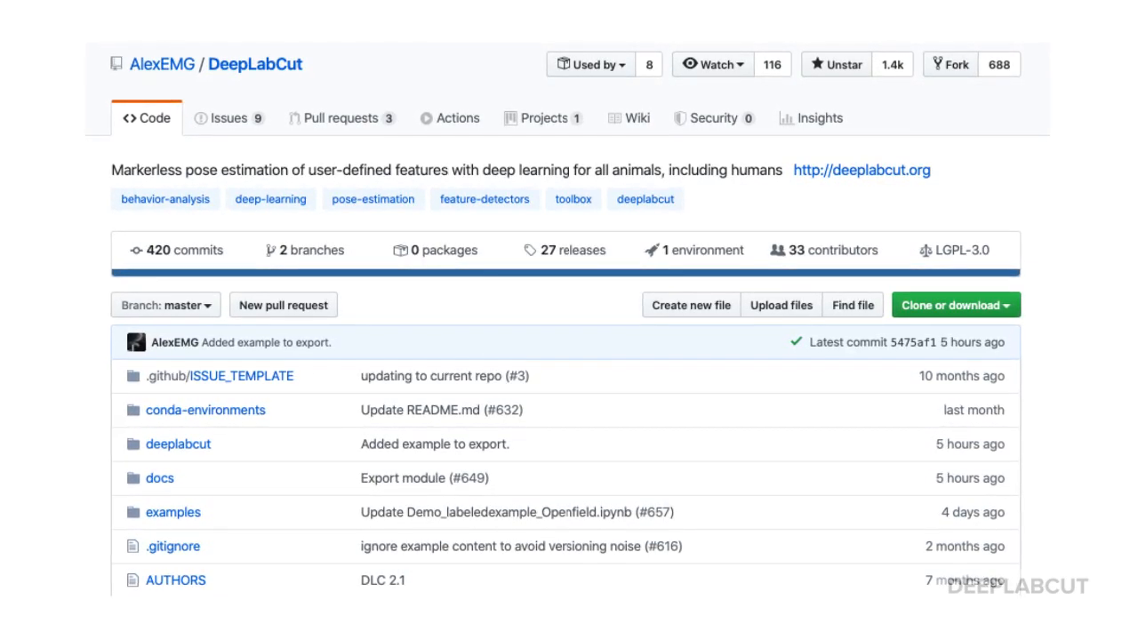
# Step: Copy the DeepLabCut repository's HTTPS clone URL from the 'Clone or download' panel
pyautogui.click(956, 305)
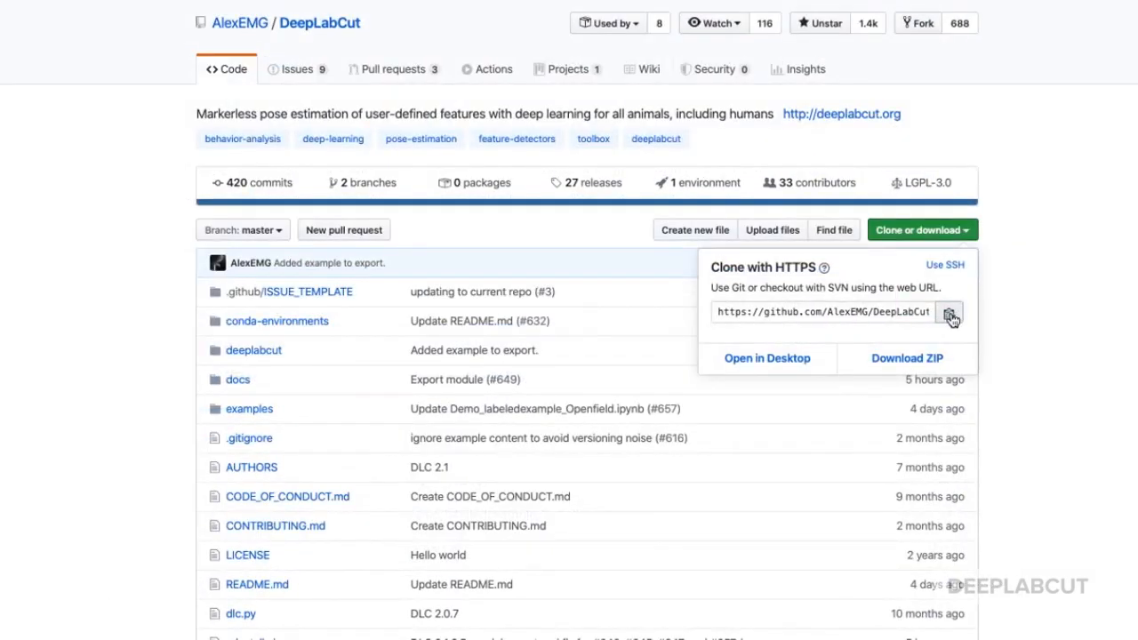
pyautogui.click(950, 312)
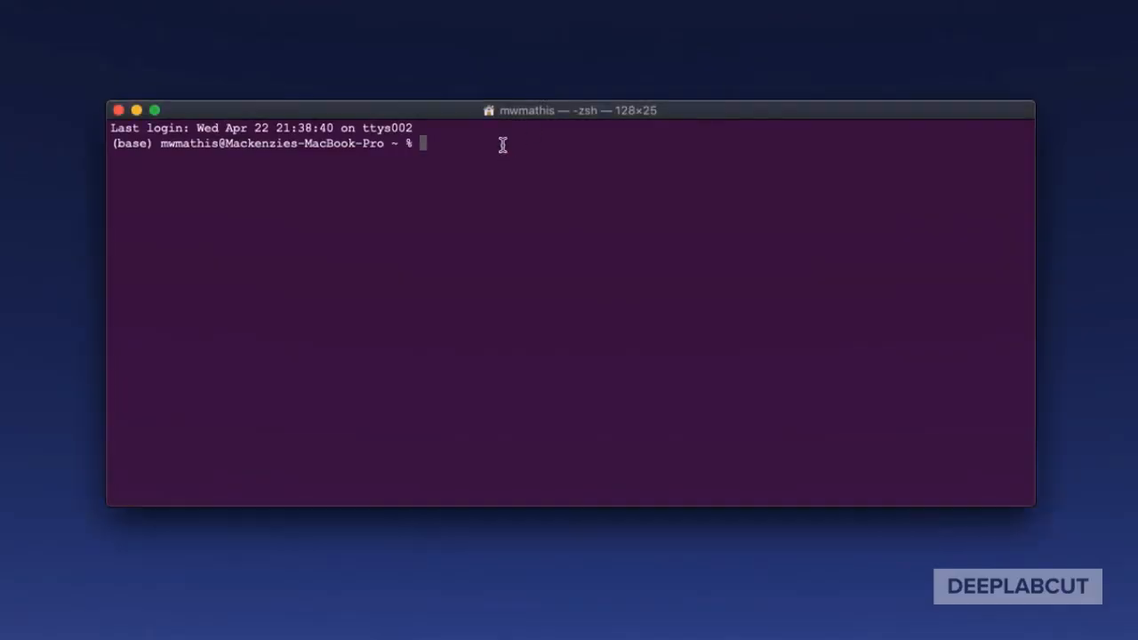
# Step: Activate the DLC-CPU environment and change into Documents/DeepLabCut
pyautogui.write('source acti')
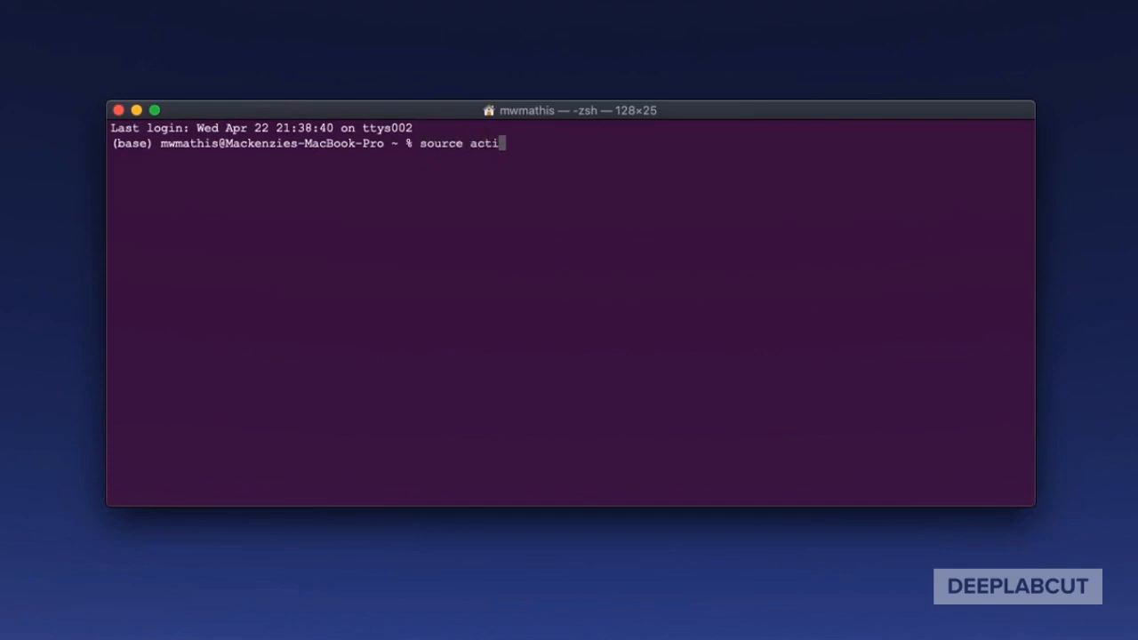
pyautogui.write('vate DLC-CPU')
pyautogui.write('cd')
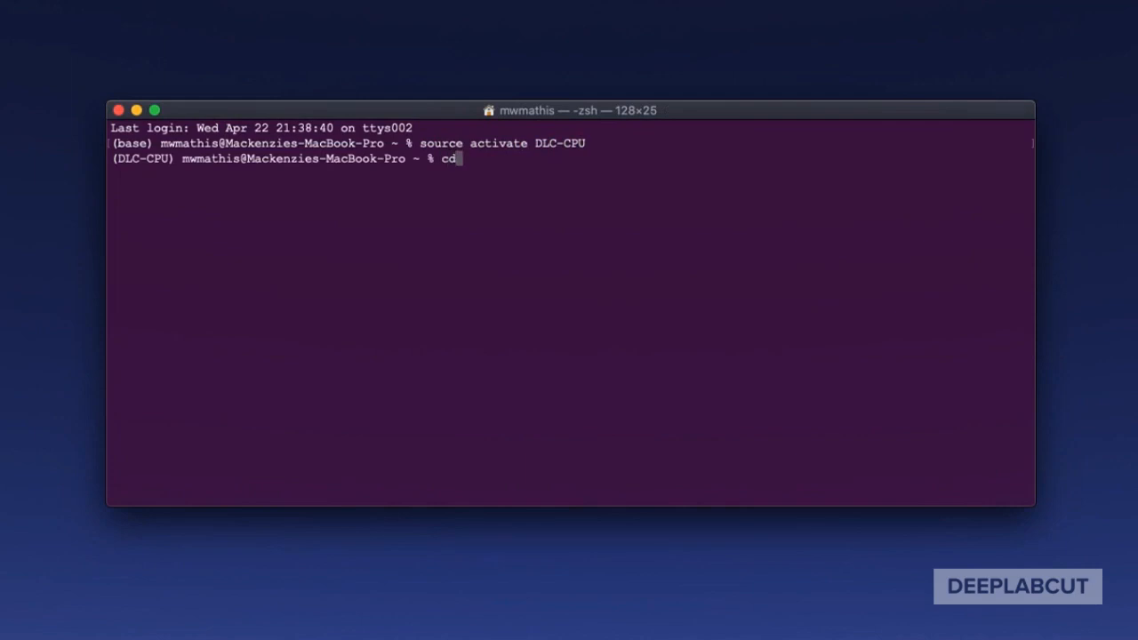
pyautogui.write('Documents/DeepLabCut')
pyautogui.write('cd')
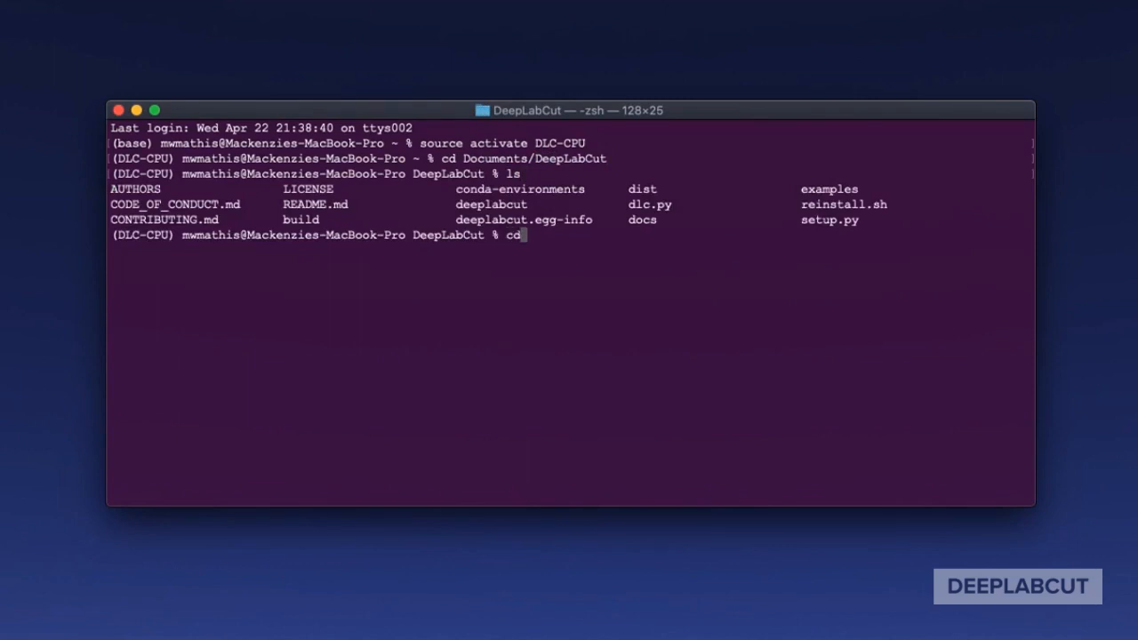
# Step: Move into the examples folder and enter 'pythonw testscript.py'
pyautogui.write('examples')
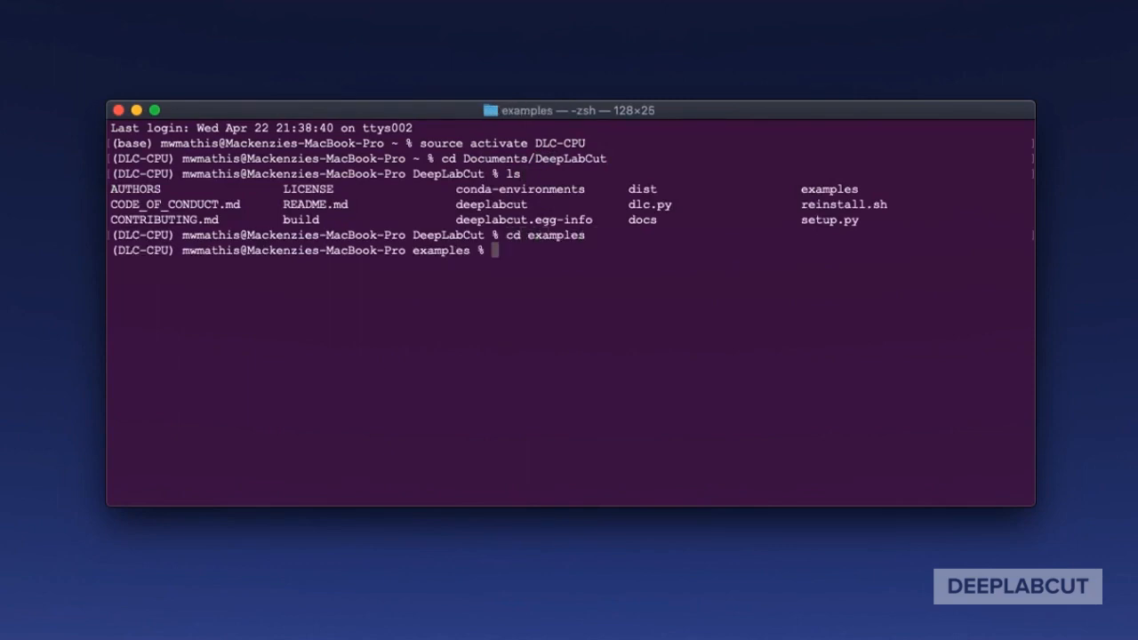
pyautogui.write('pythonw')
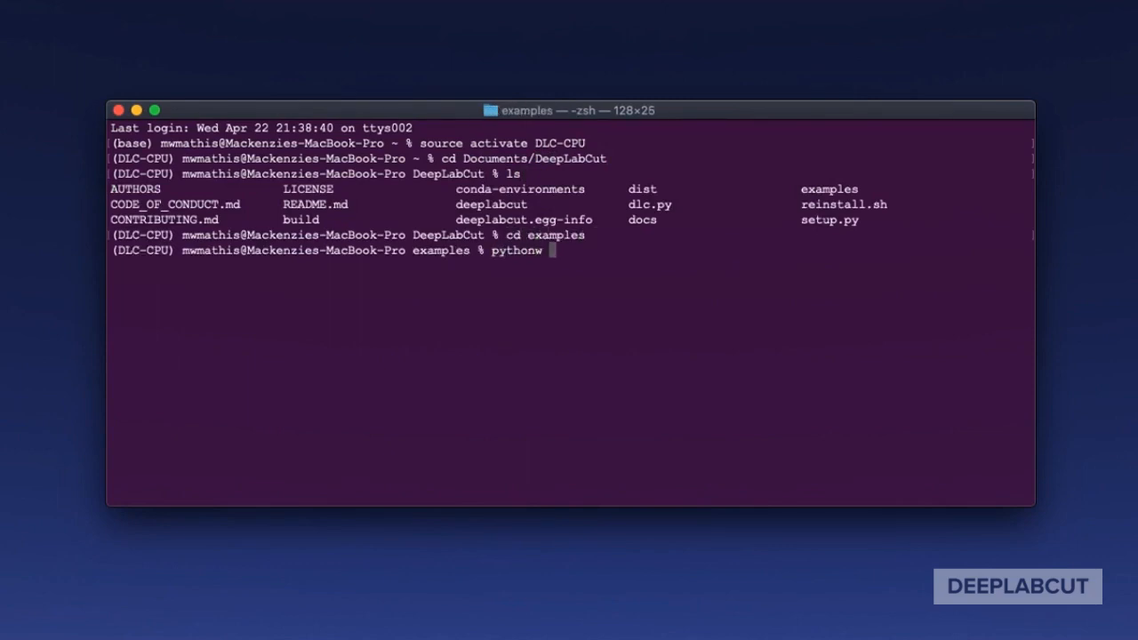
pyautogui.write('testscript.')
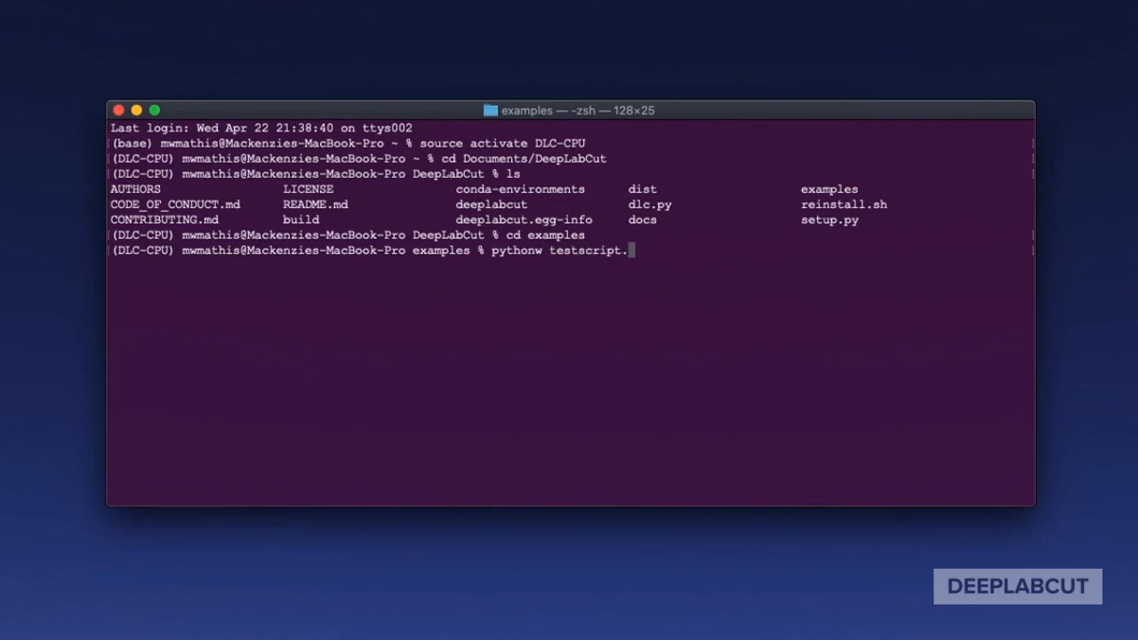
pyautogui.write('py')
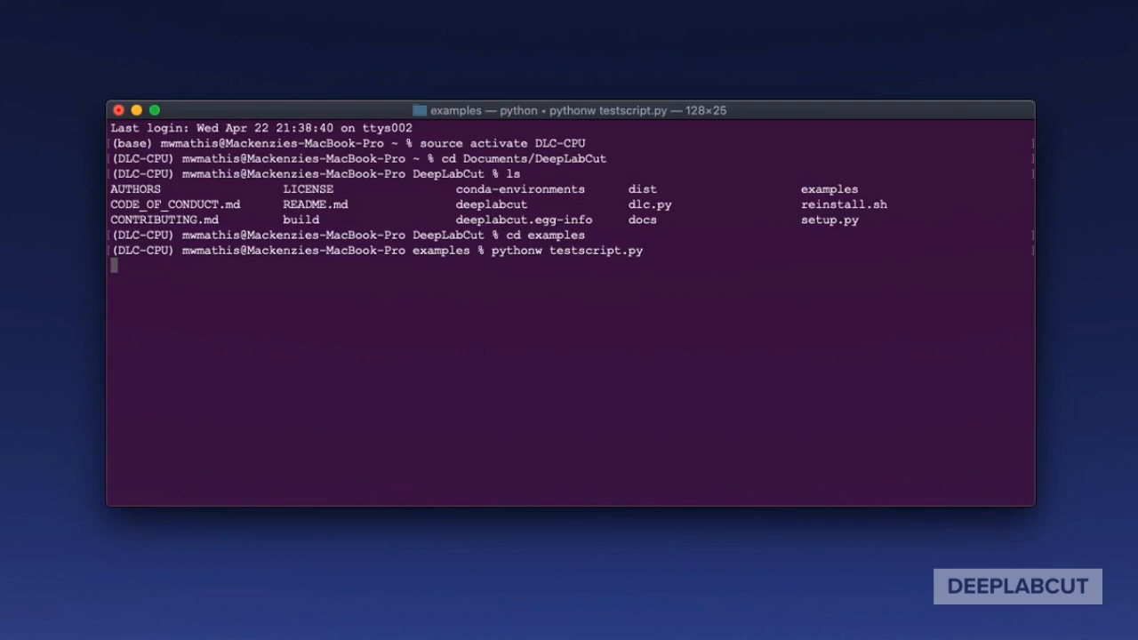
# Step: Run testscript.py to create the TEST-Alex project and start frame extraction
pyautogui.press('enter')
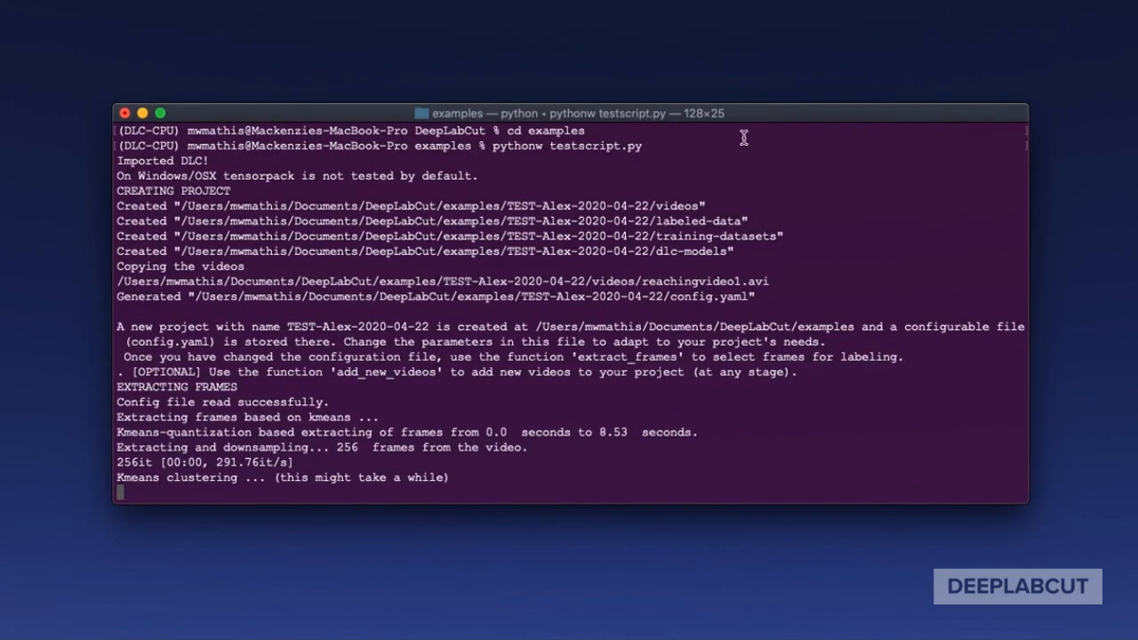
pyautogui.moveTo(1007, 138)
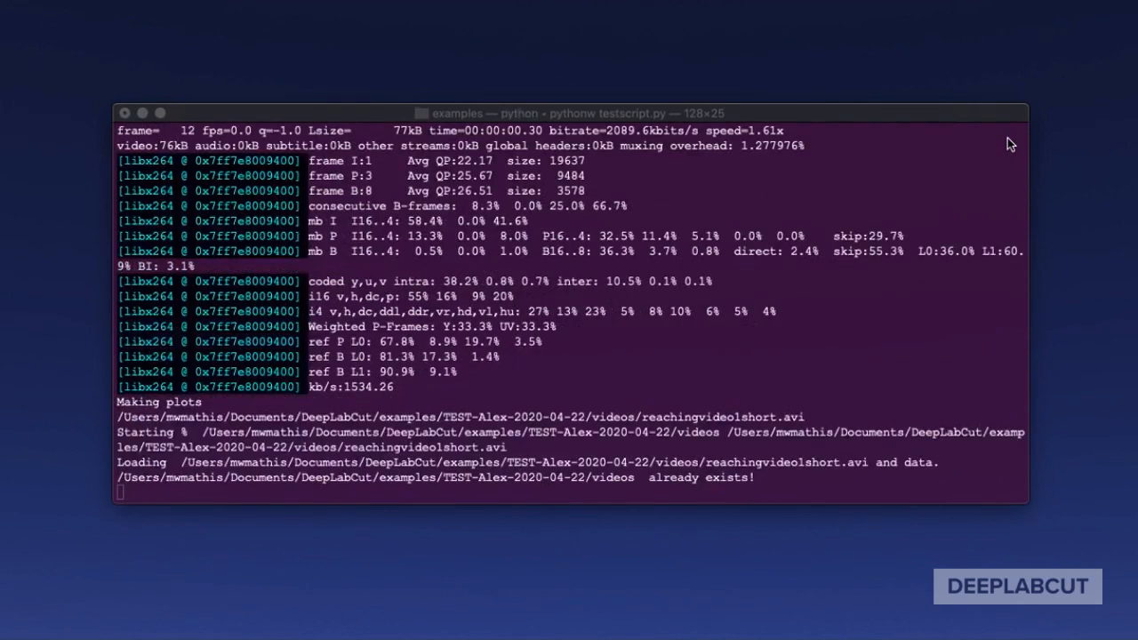
# Step: Scroll the output while resnet_50 trains, loss falling to 0.2845 by iteration 8
pyautogui.scroll(-3)
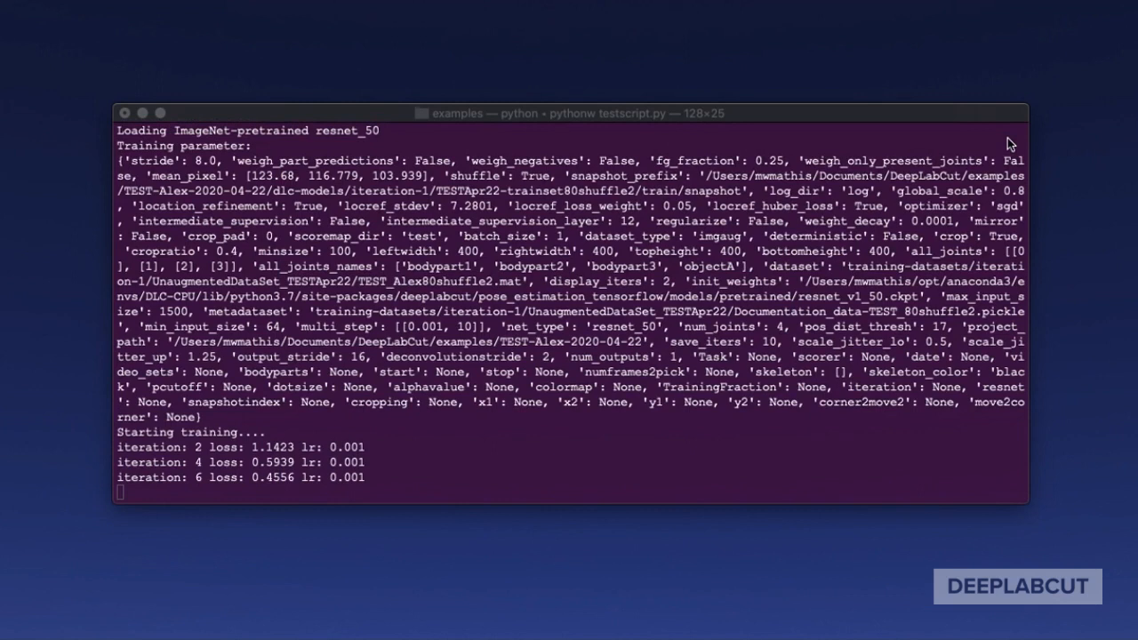
pyautogui.scroll(-3)
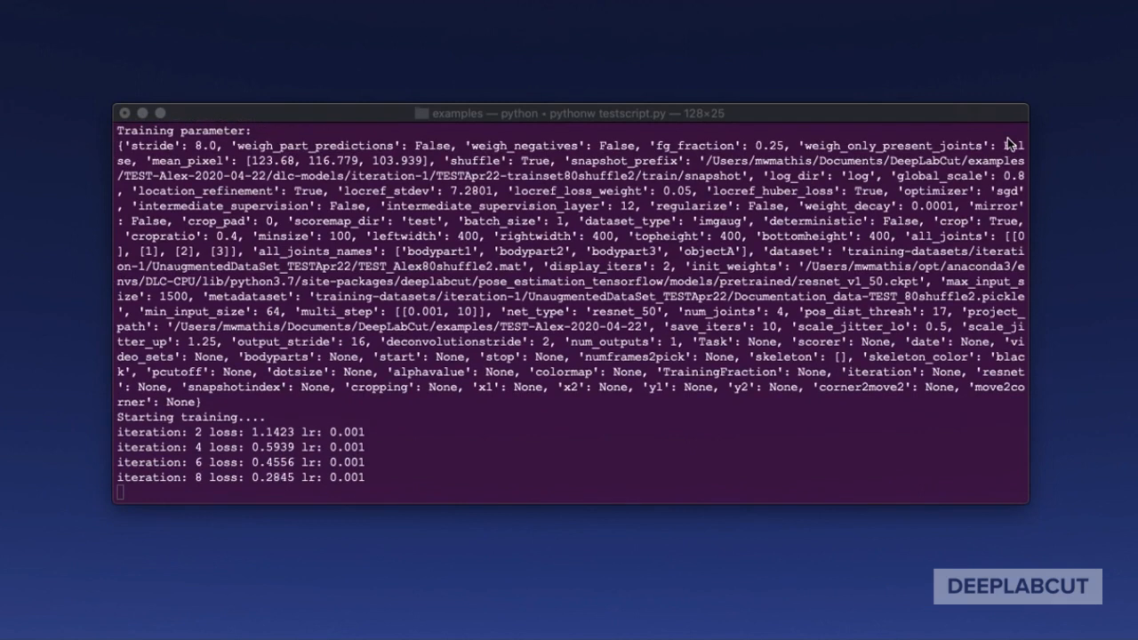